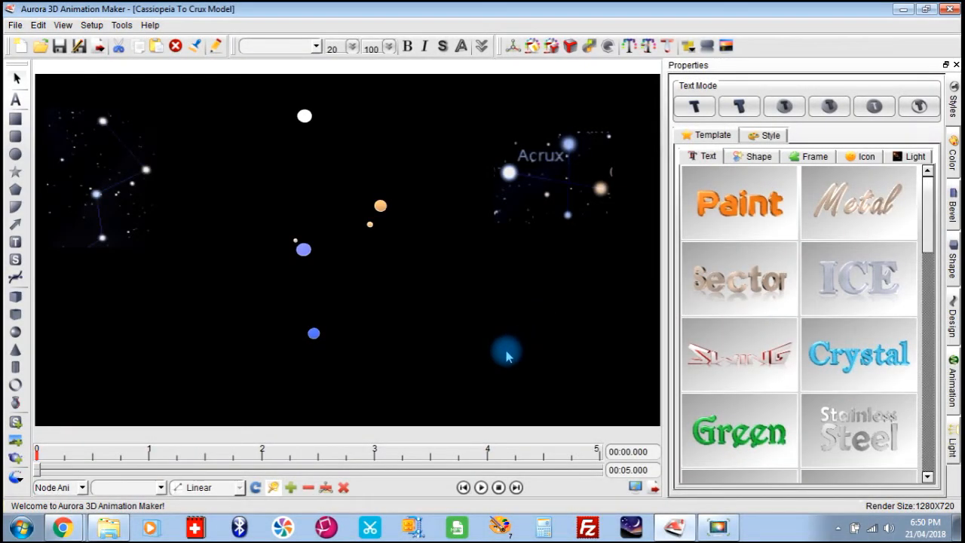
{"action": "mouse_move", "coordinate": [507, 362]}
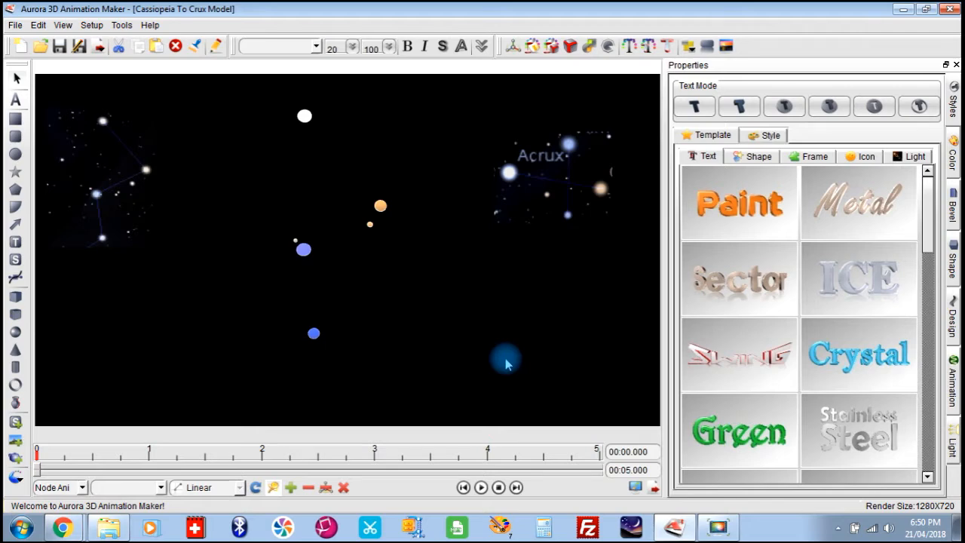
{"action": "mouse_move", "coordinate": [407, 334]}
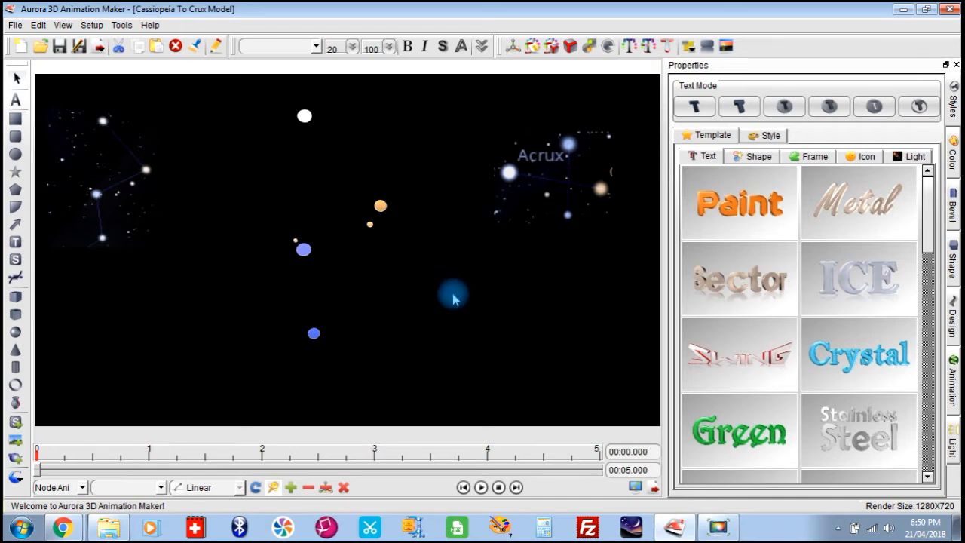
{"action": "mouse_move", "coordinate": [453, 310]}
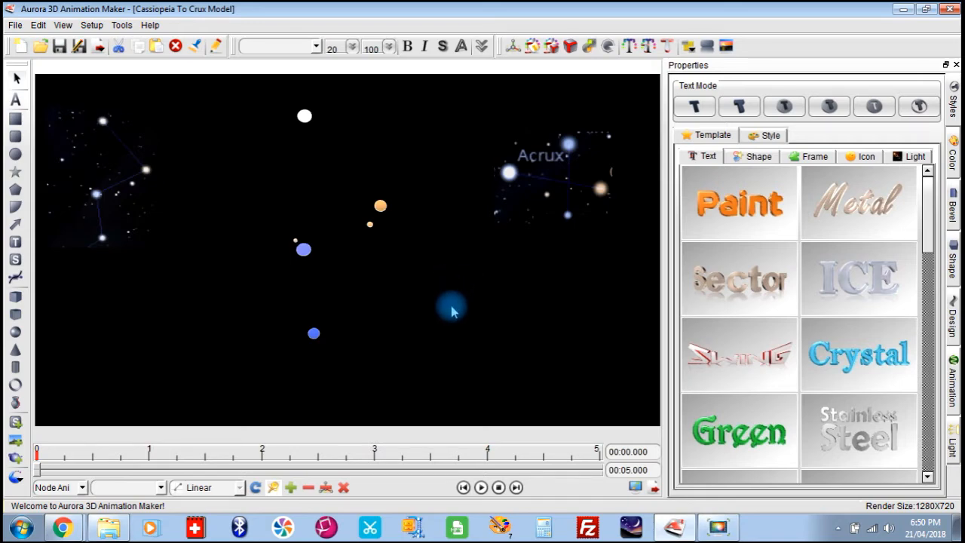
{"action": "mouse_move", "coordinate": [91, 159]}
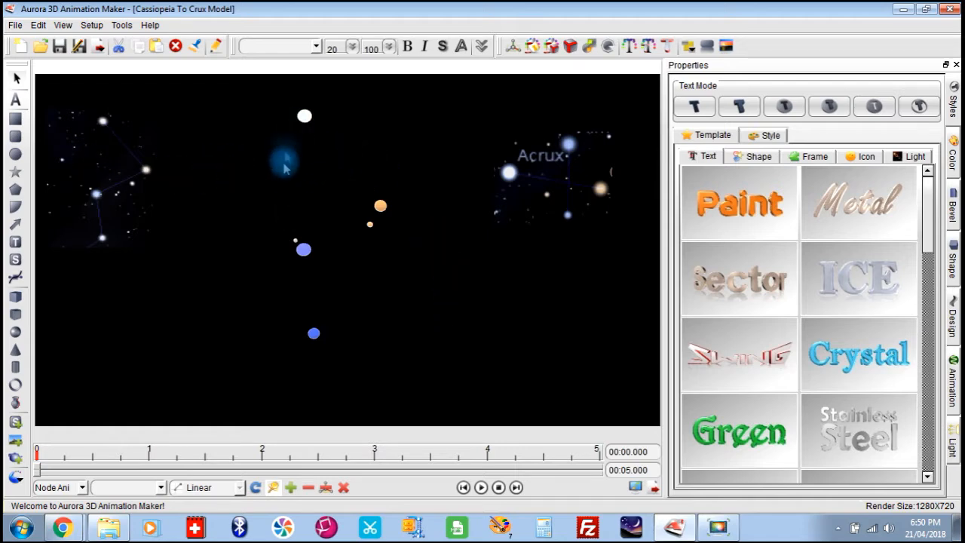
{"action": "mouse_move", "coordinate": [393, 173]}
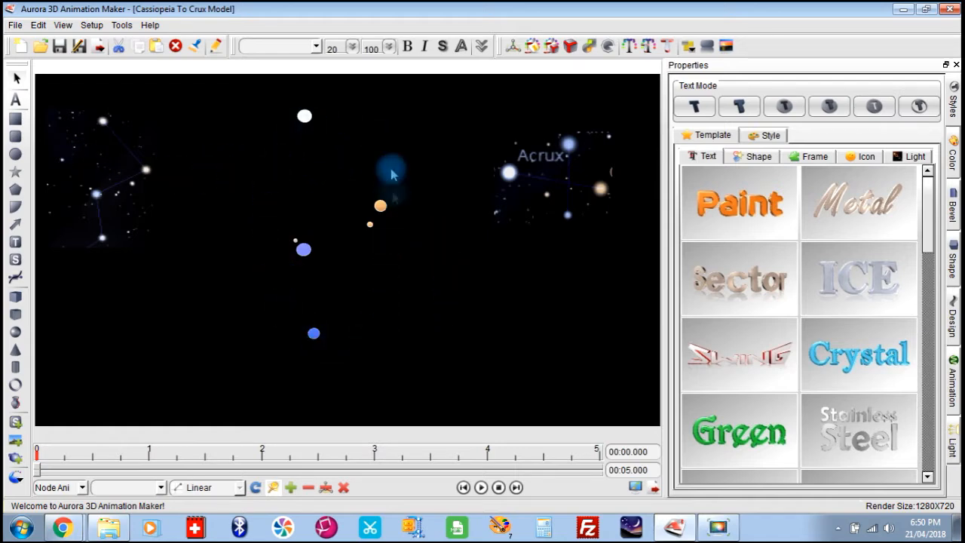
{"action": "mouse_move", "coordinate": [158, 272]}
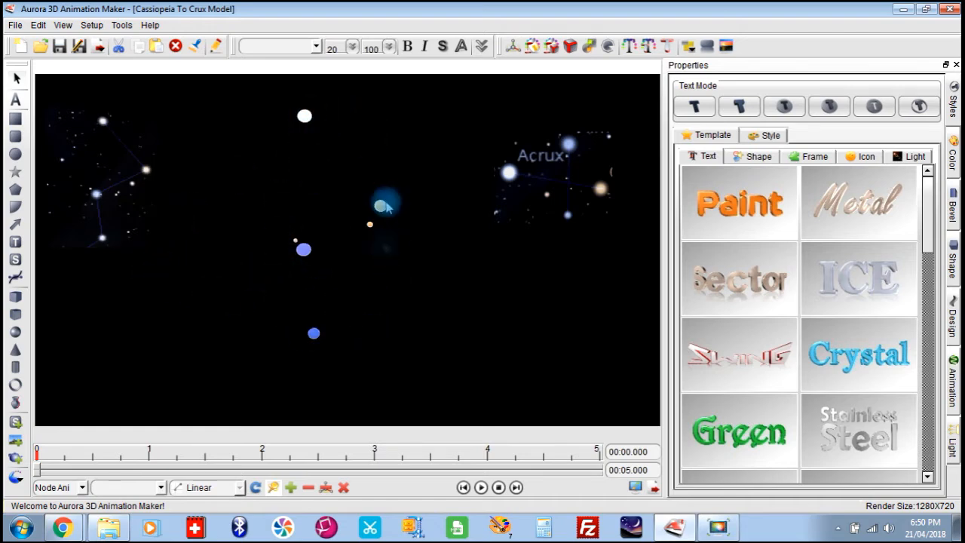
{"action": "mouse_move", "coordinate": [81, 238]}
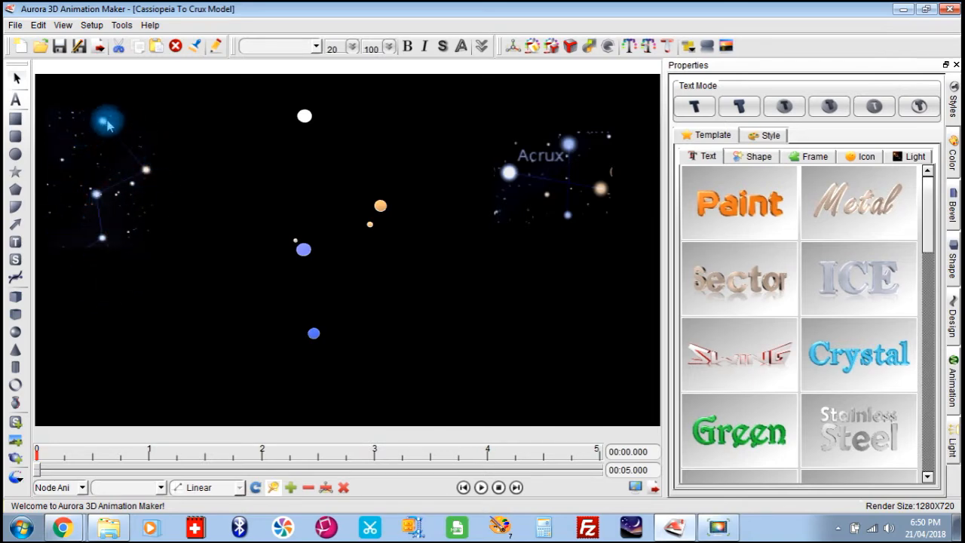
{"action": "mouse_move", "coordinate": [109, 264]}
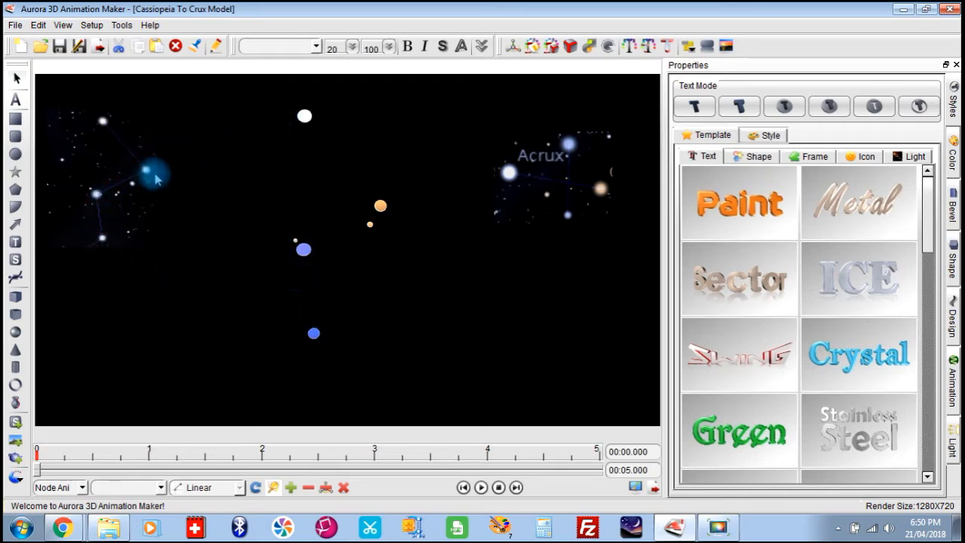
Replay the five-second star animation several times, then rewind it to frame 0.
{"action": "left_click_drag", "start_coordinate": [151, 173], "coordinate": [359, 193]}
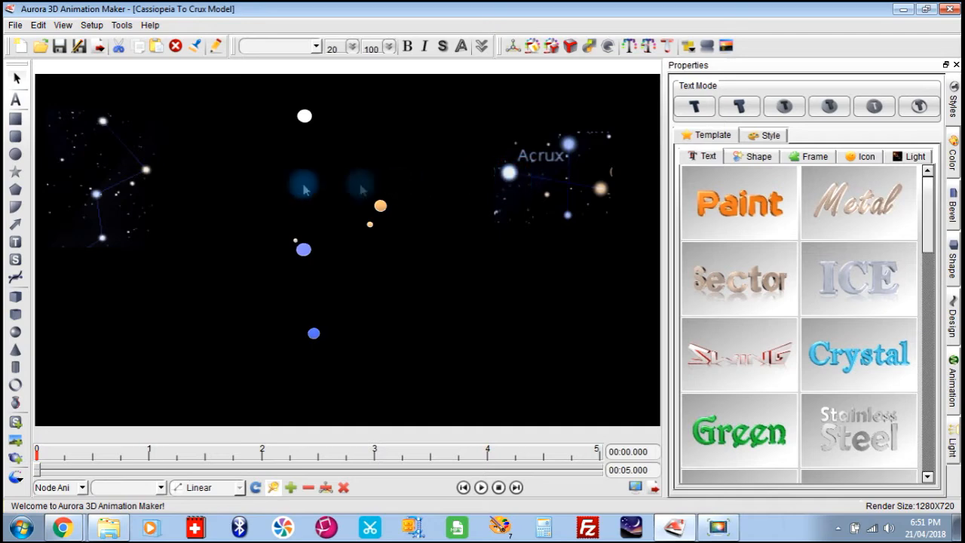
{"action": "mouse_move", "coordinate": [585, 205]}
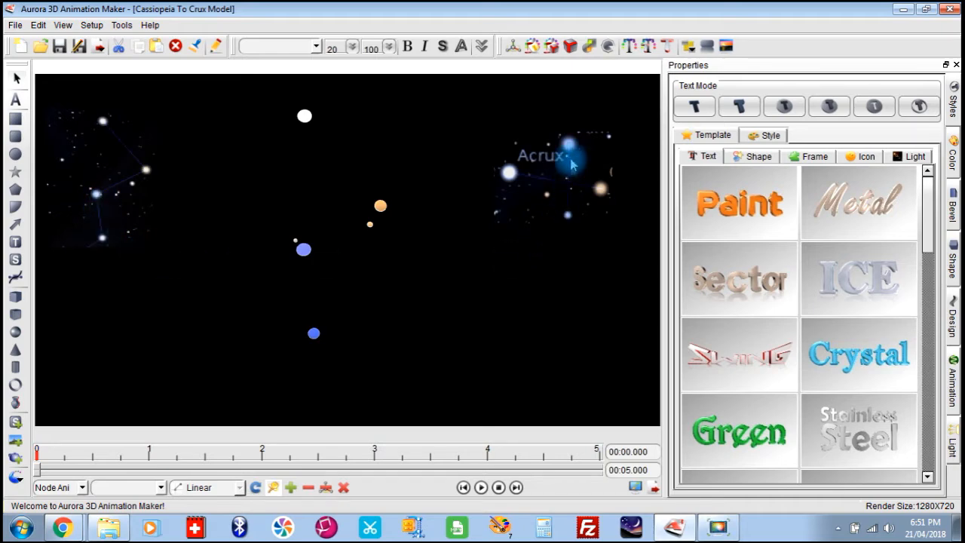
{"action": "mouse_move", "coordinate": [585, 232]}
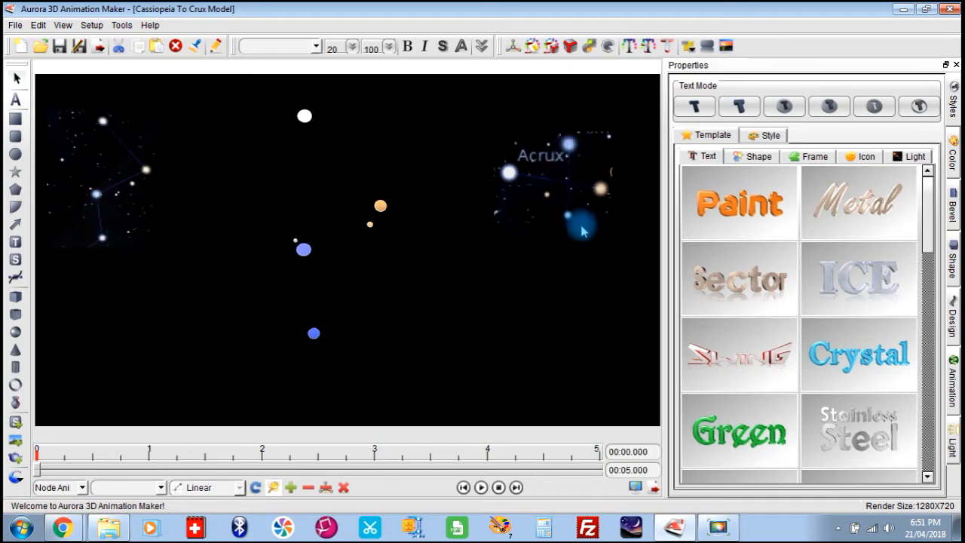
{"action": "mouse_move", "coordinate": [481, 356]}
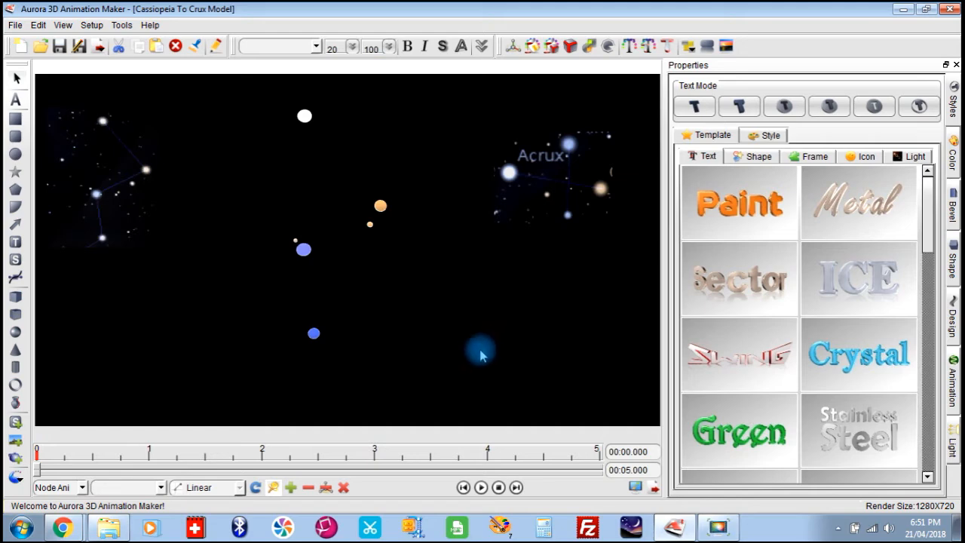
{"action": "mouse_move", "coordinate": [486, 401]}
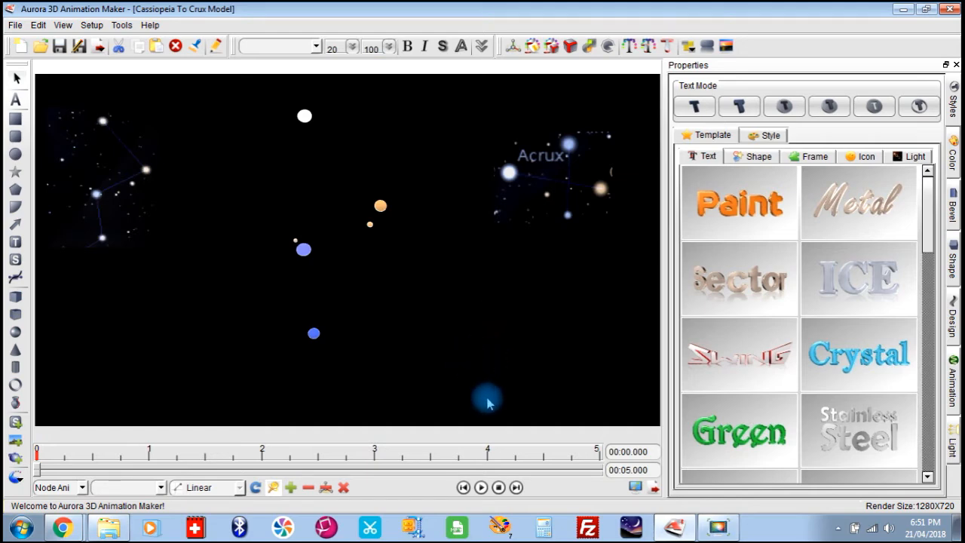
{"action": "mouse_move", "coordinate": [503, 368]}
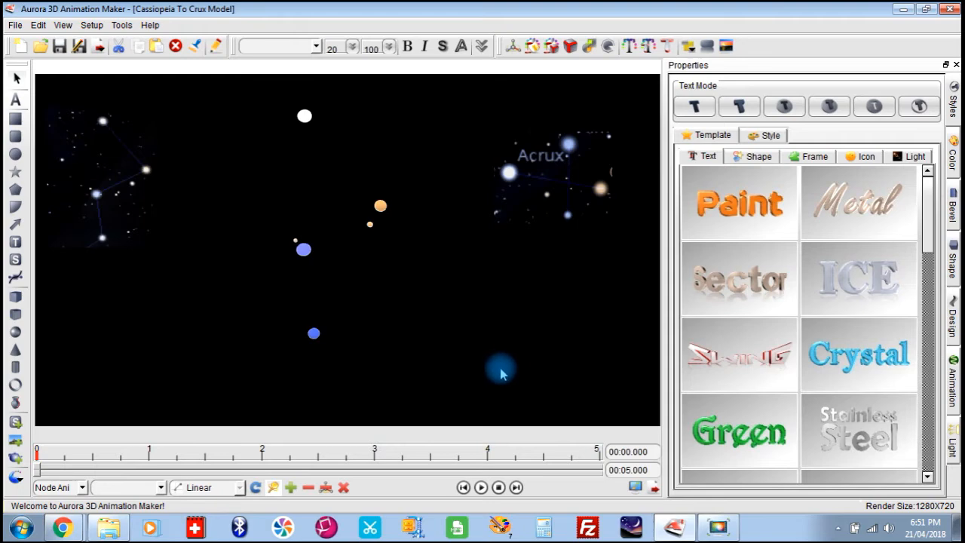
{"action": "mouse_move", "coordinate": [486, 400]}
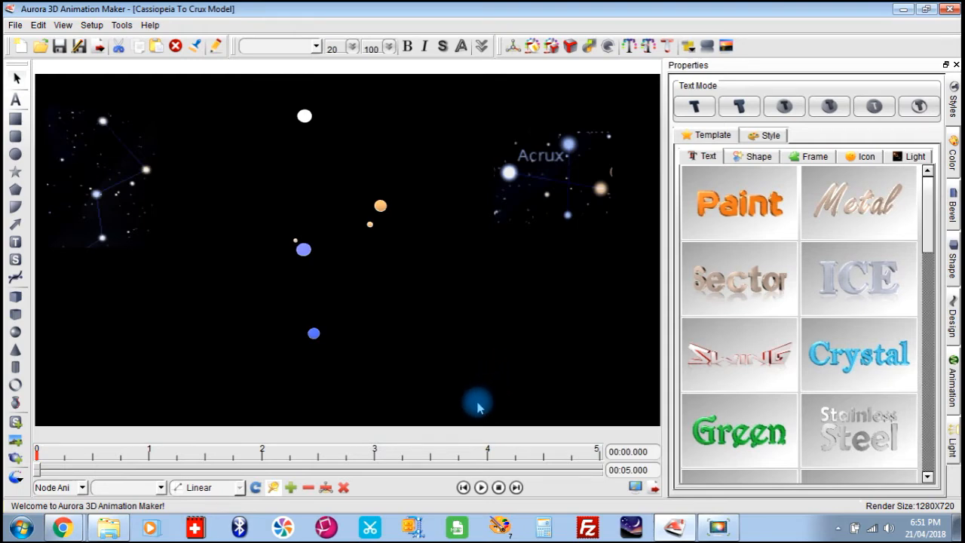
{"action": "mouse_move", "coordinate": [482, 398]}
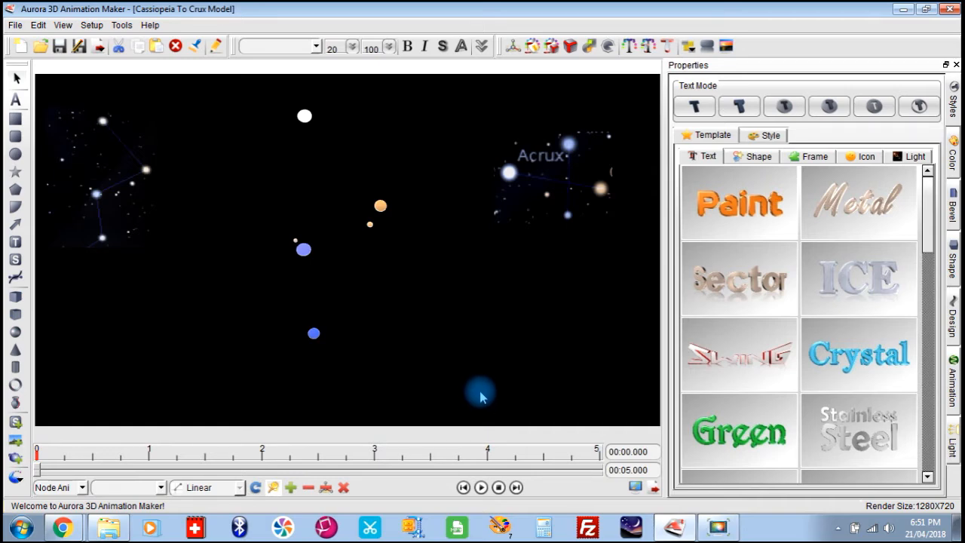
{"action": "left_click", "coordinate": [481, 488]}
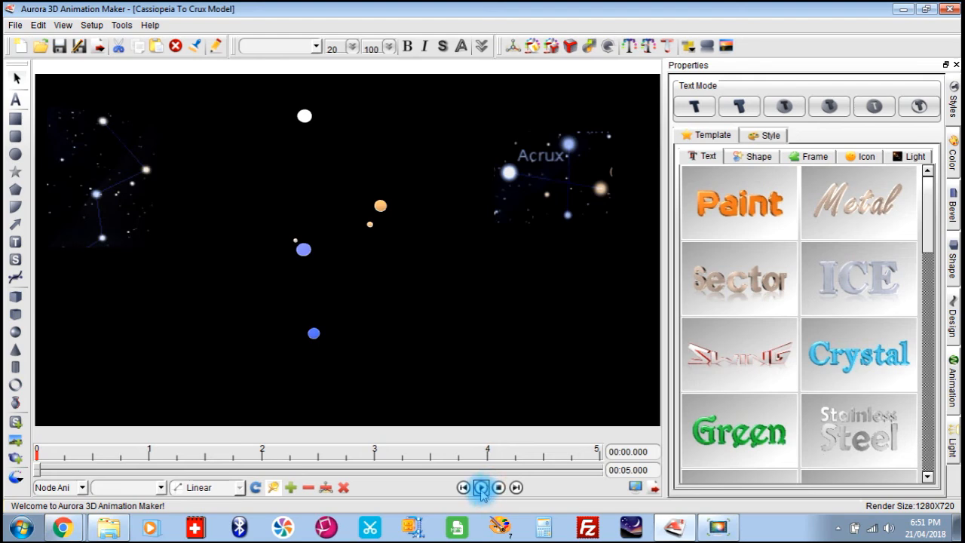
{"action": "left_click", "coordinate": [481, 487]}
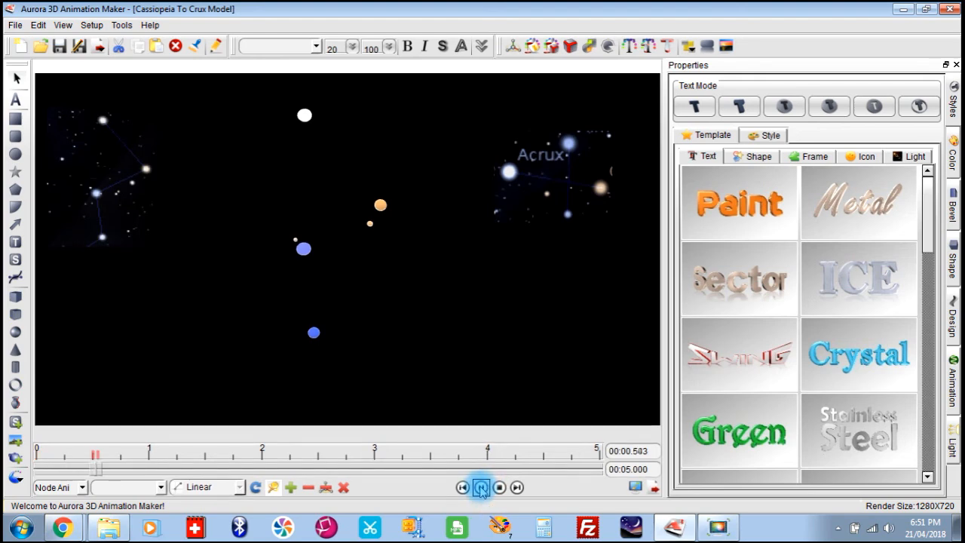
{"action": "left_click", "coordinate": [481, 485]}
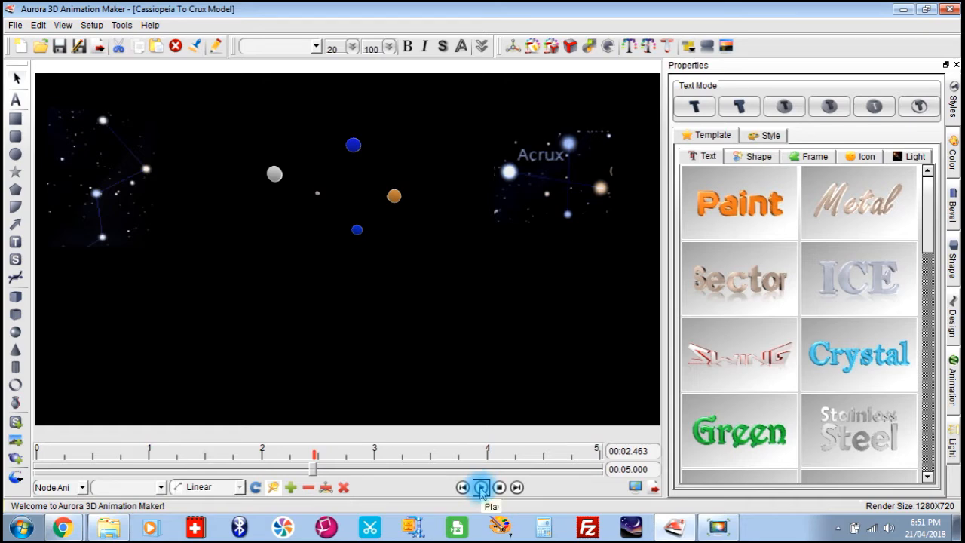
{"action": "left_click", "coordinate": [481, 487]}
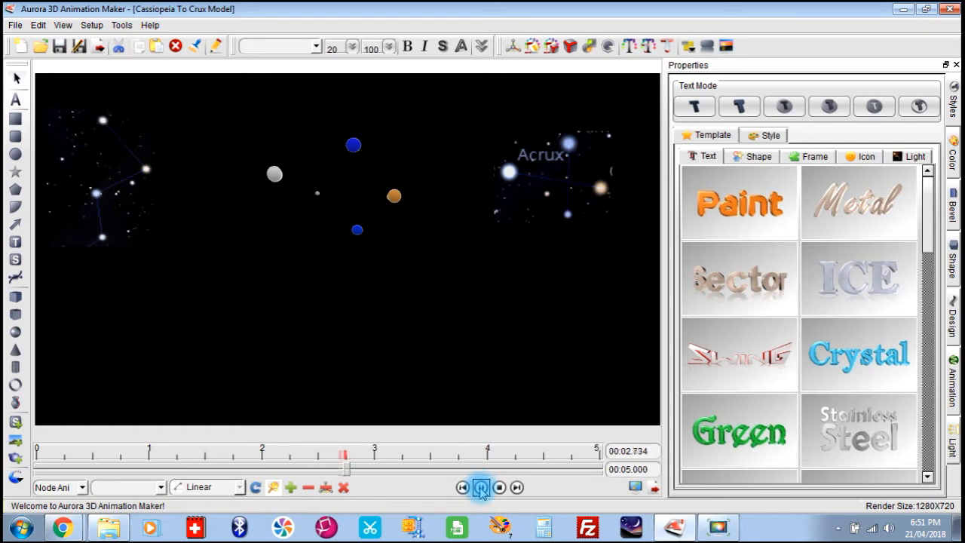
{"action": "left_click", "coordinate": [481, 487]}
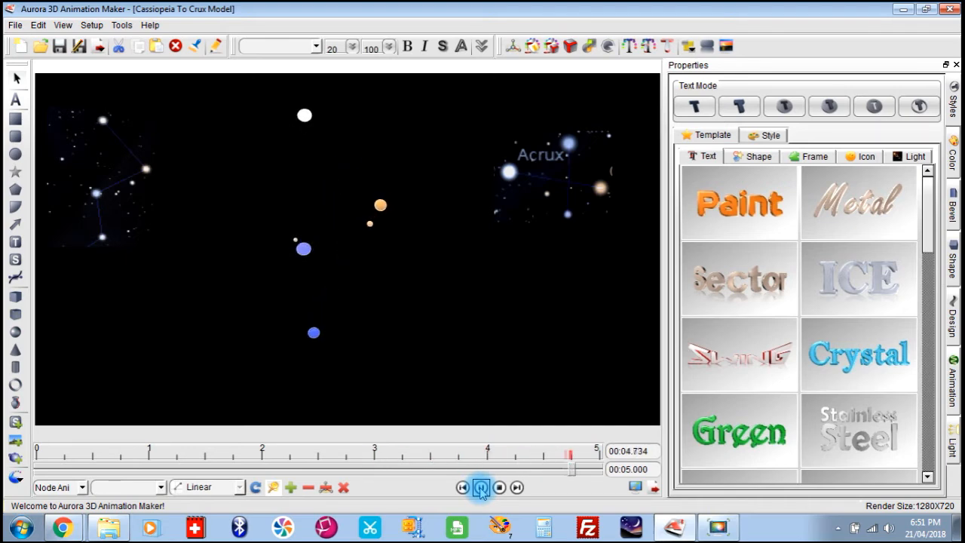
{"action": "left_click", "coordinate": [481, 487]}
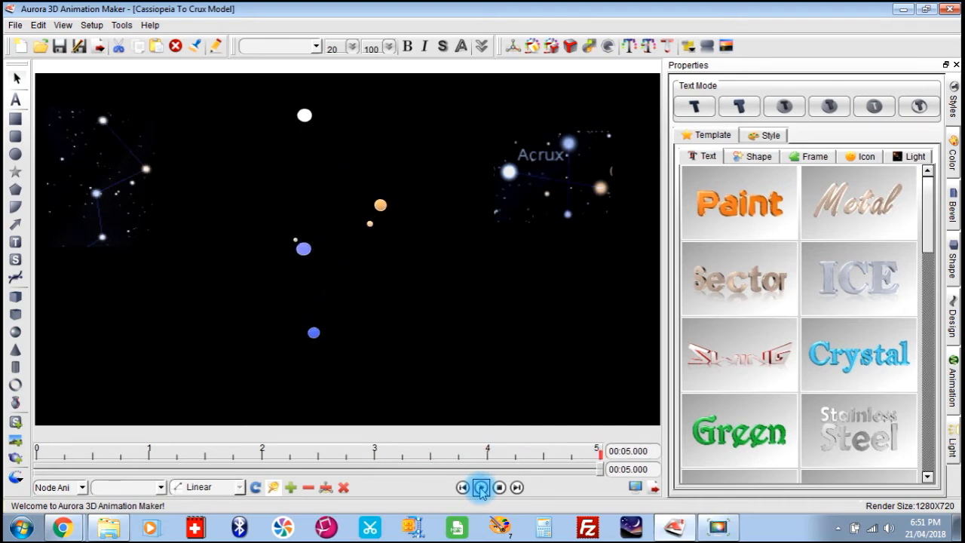
{"action": "left_click", "coordinate": [481, 487]}
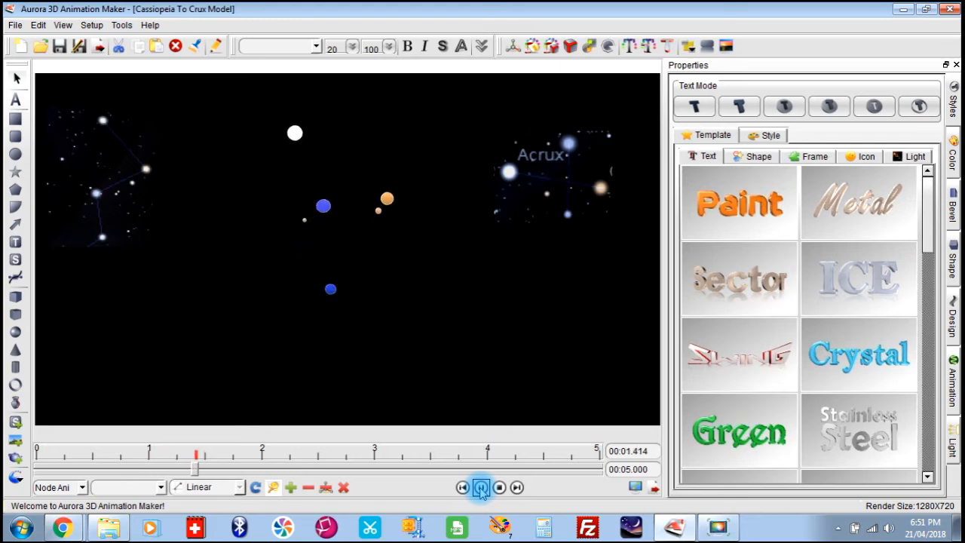
{"action": "left_click", "coordinate": [481, 487]}
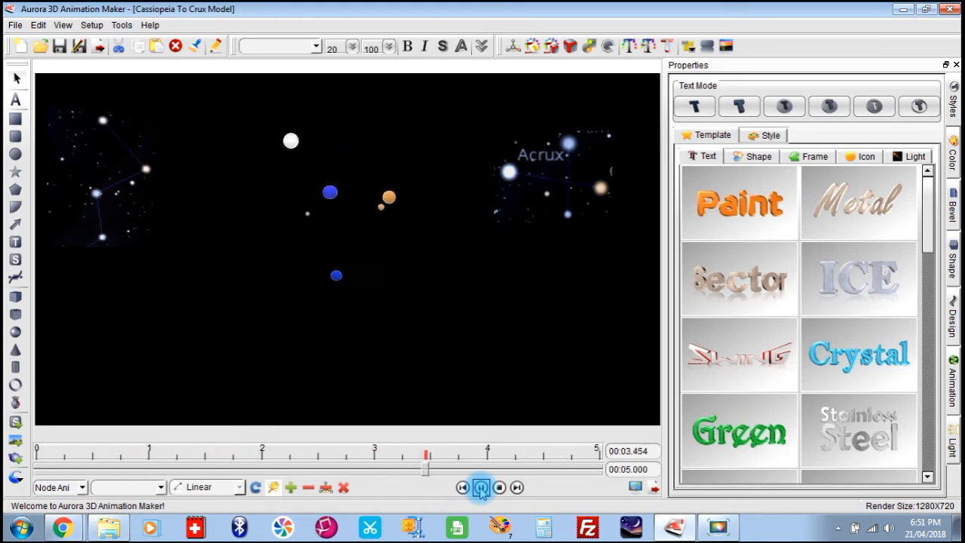
{"action": "left_click", "coordinate": [481, 487]}
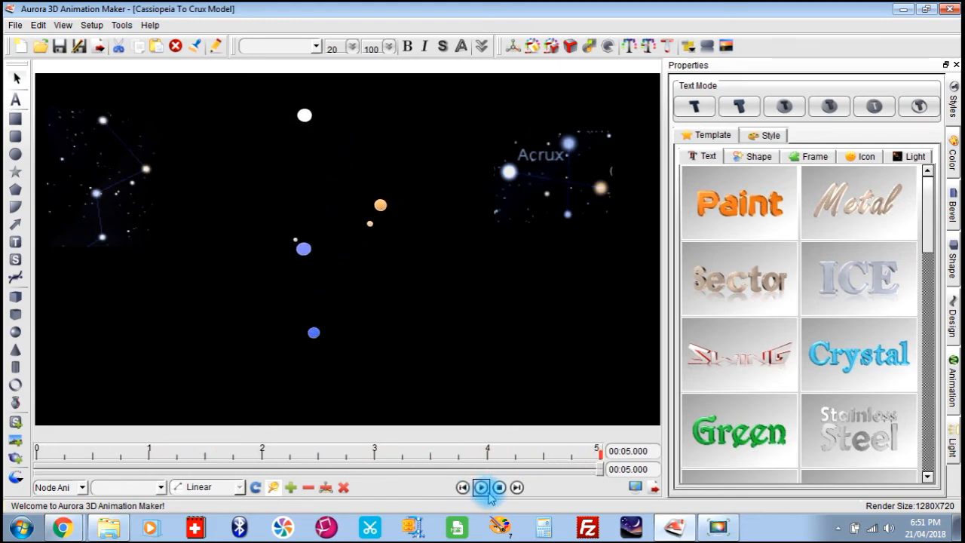
{"action": "left_click", "coordinate": [498, 487]}
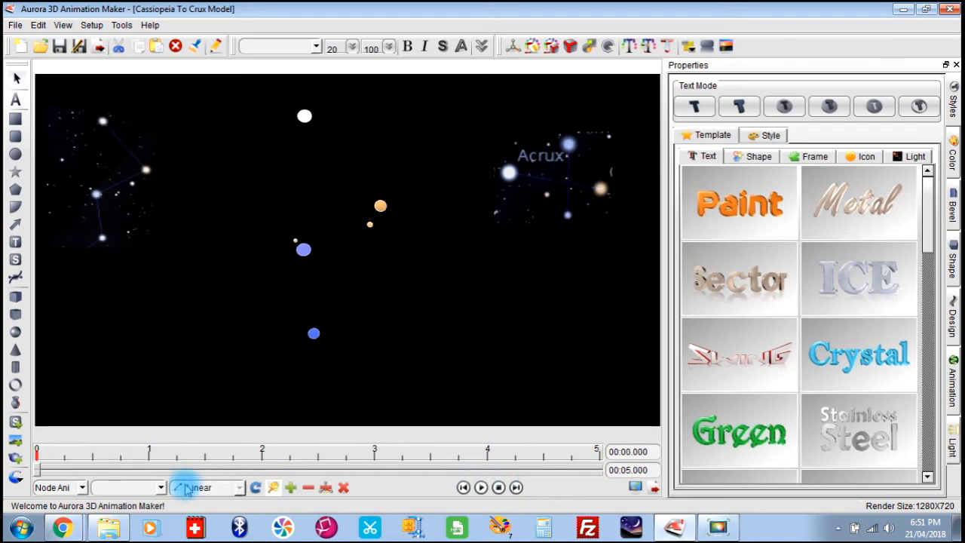
Select the 'group' star node so its keyframes appear on the timeline.
{"action": "left_click", "coordinate": [159, 488]}
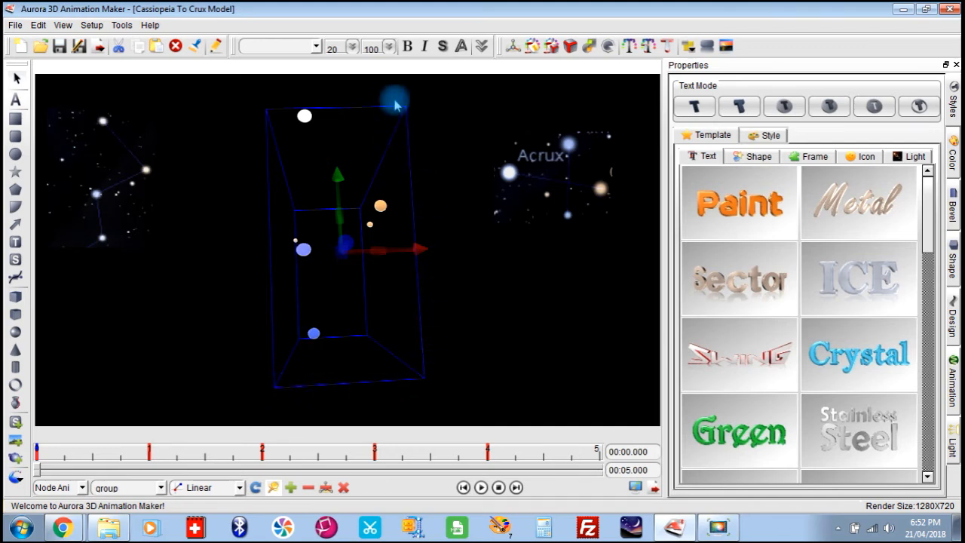
{"action": "mouse_move", "coordinate": [294, 349]}
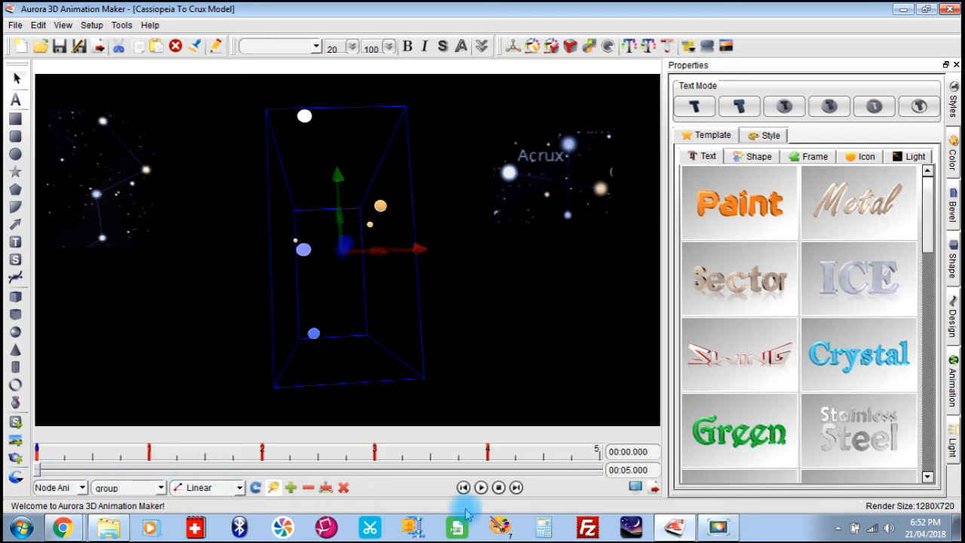
{"action": "mouse_move", "coordinate": [490, 513]}
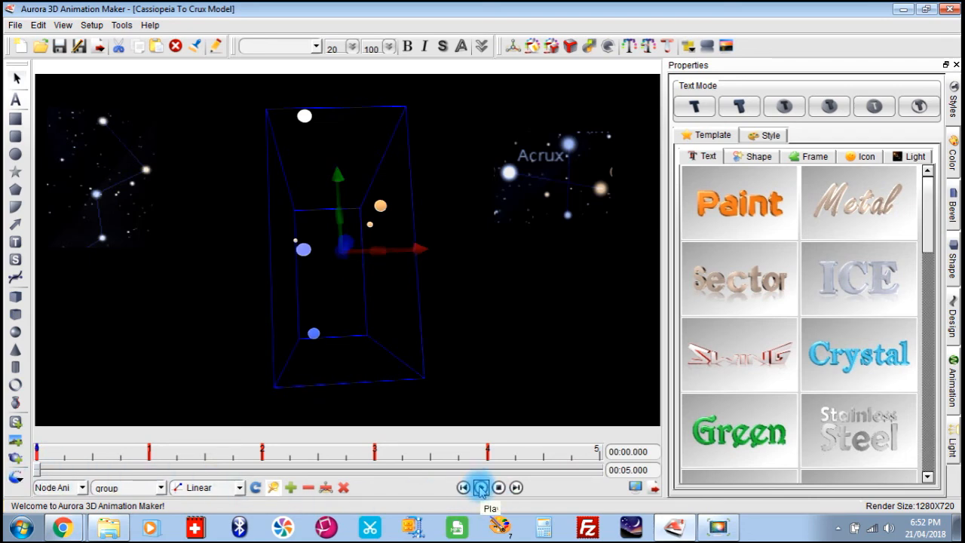
{"action": "left_click", "coordinate": [481, 487]}
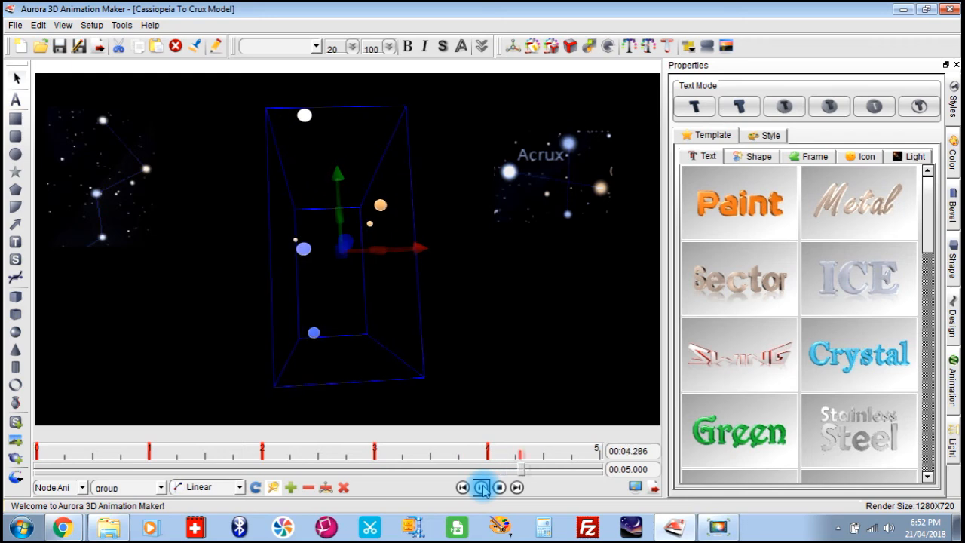
{"action": "left_click", "coordinate": [481, 488]}
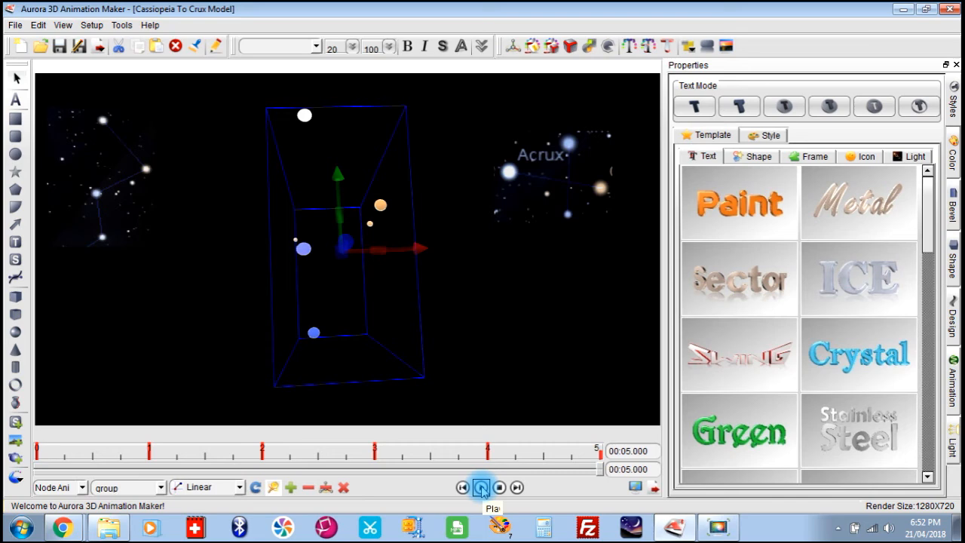
{"action": "left_click", "coordinate": [481, 487]}
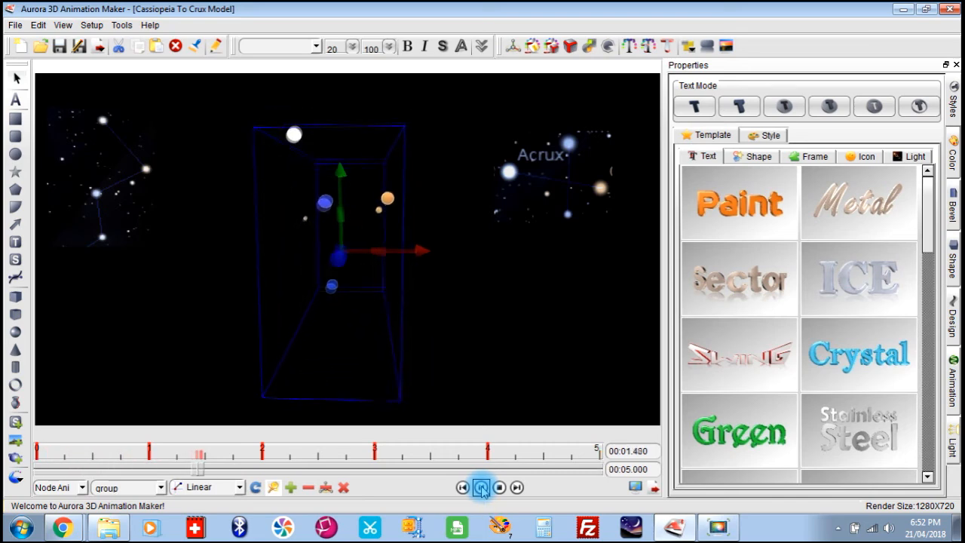
{"action": "left_click", "coordinate": [481, 487]}
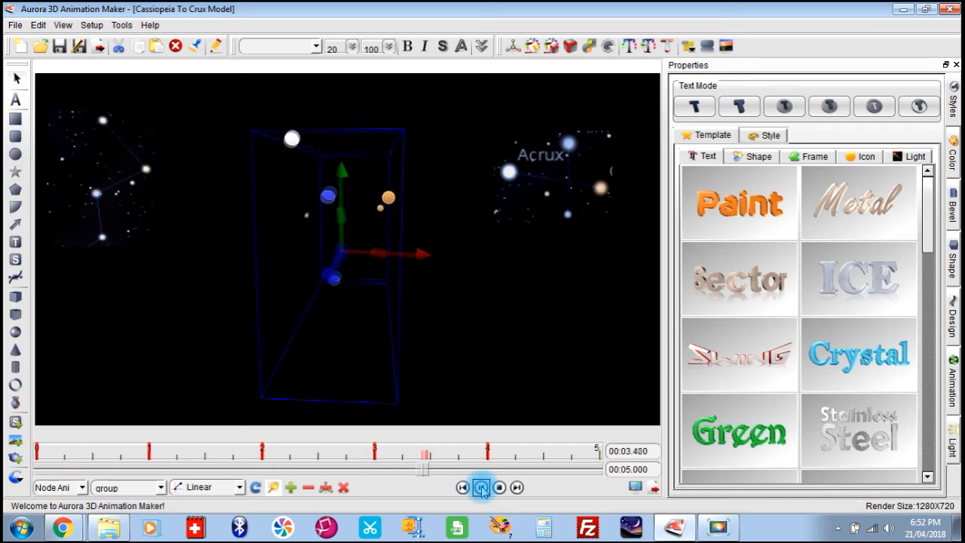
{"action": "left_click", "coordinate": [481, 487]}
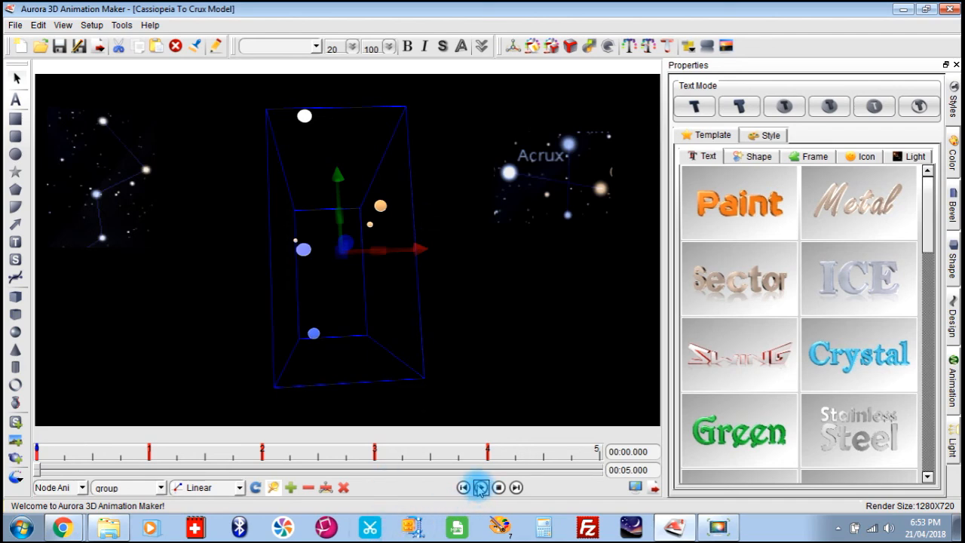
Play the star group animation through to its 5 s end and stop playback.
{"action": "left_click", "coordinate": [481, 487]}
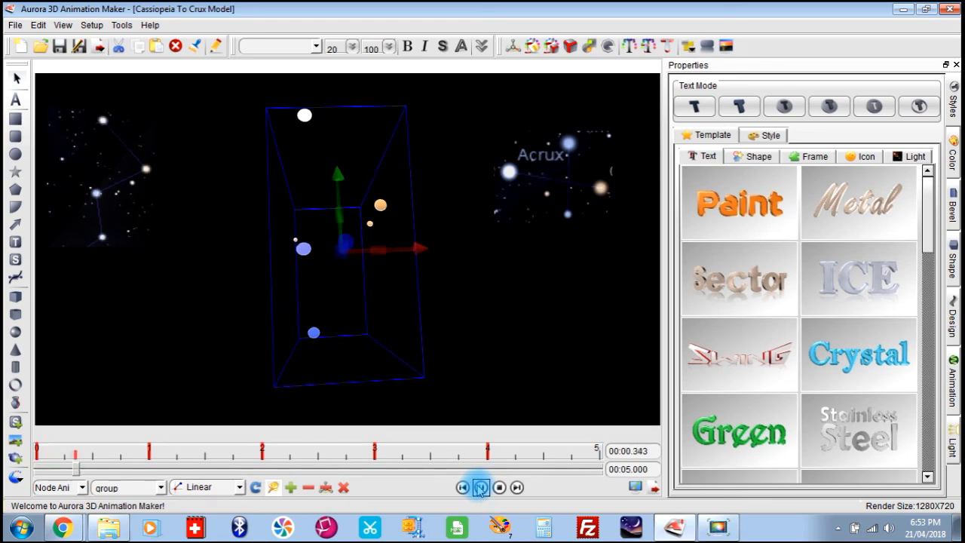
{"action": "left_click", "coordinate": [481, 487]}
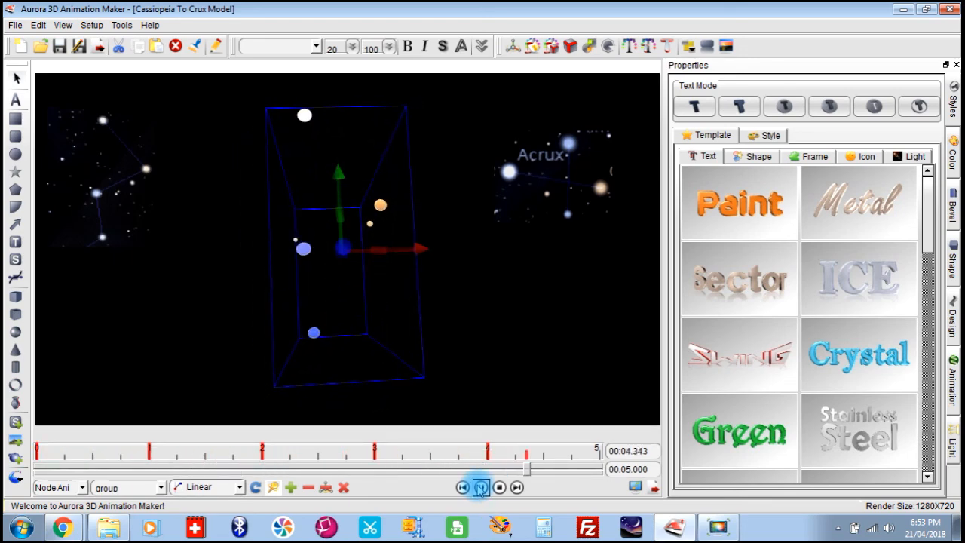
{"action": "left_click", "coordinate": [499, 487]}
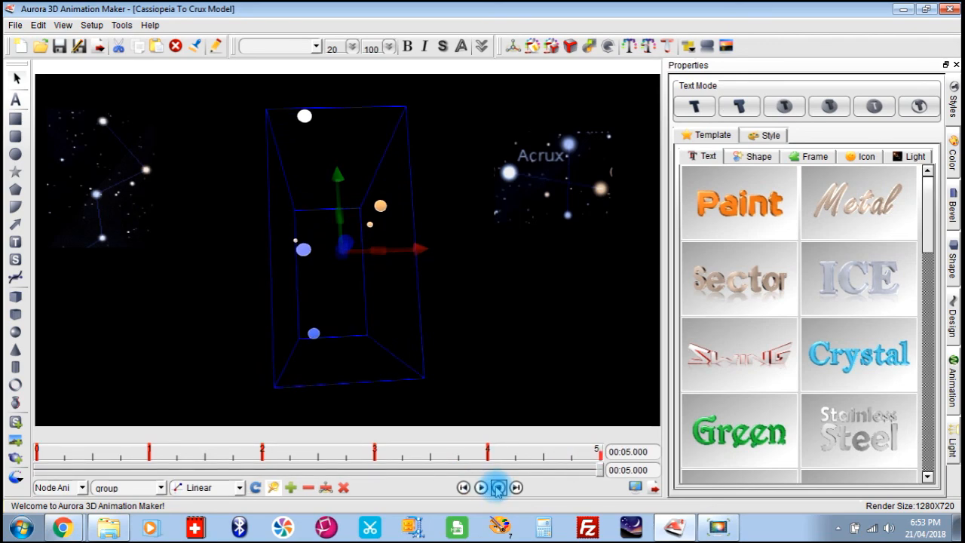
{"action": "left_click", "coordinate": [497, 488]}
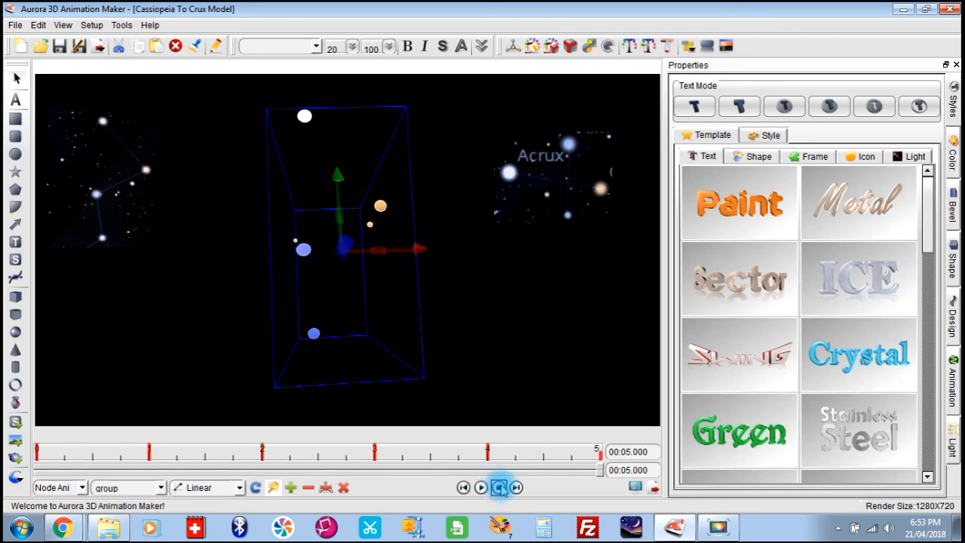
{"action": "mouse_move", "coordinate": [500, 488]}
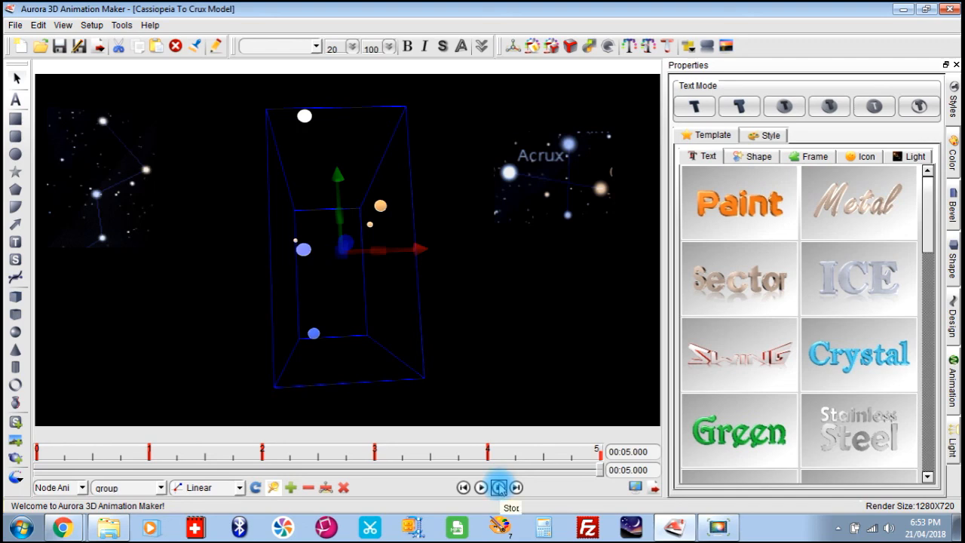